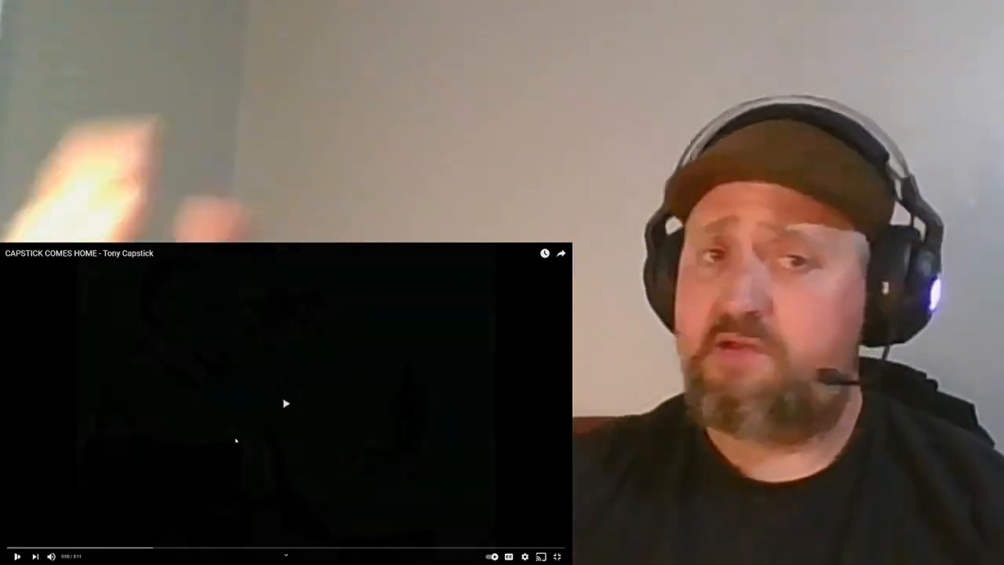
Start playback of 'Capstick Comes Home' by Tony Capstick in the embedded player.
click(289, 403)
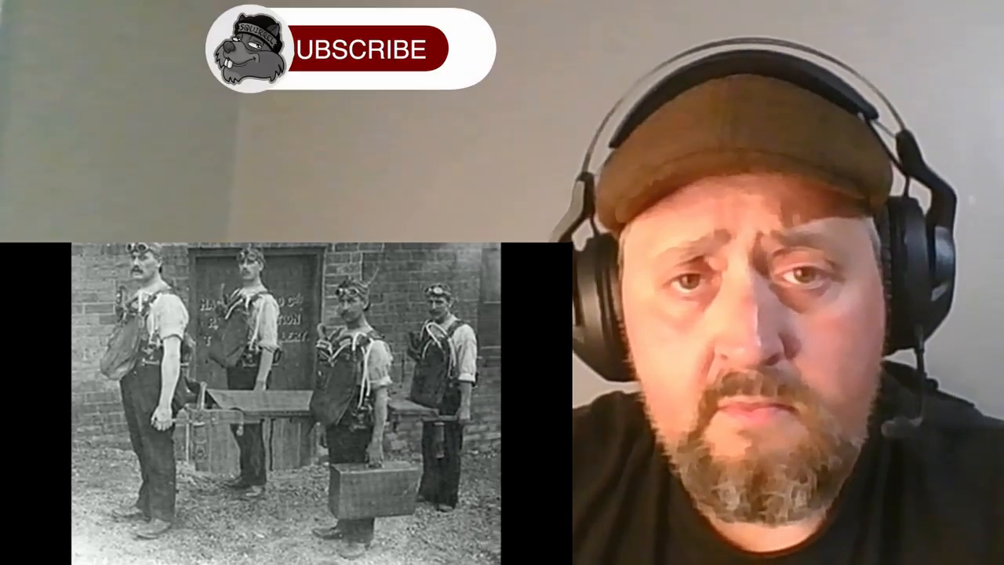
click(355, 48)
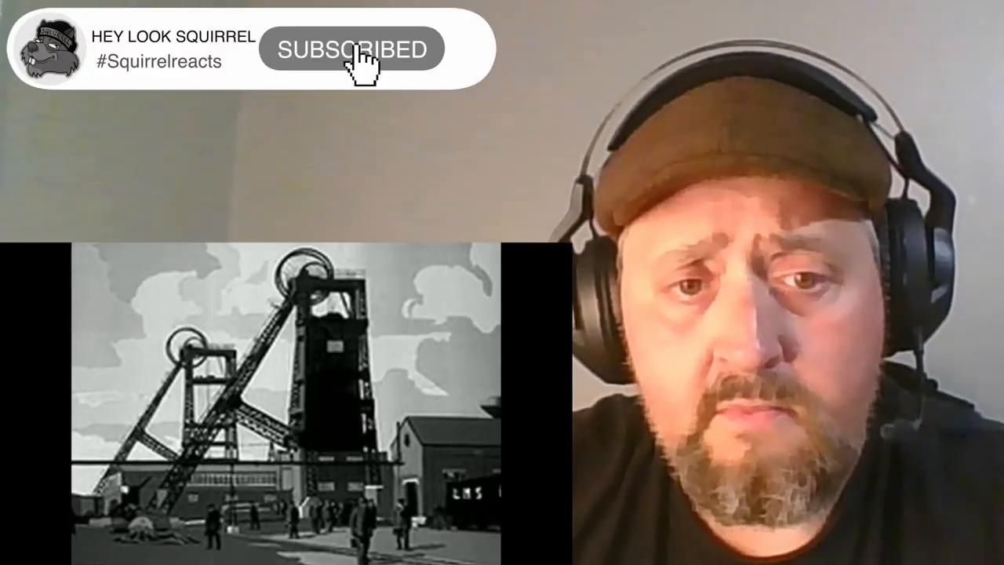